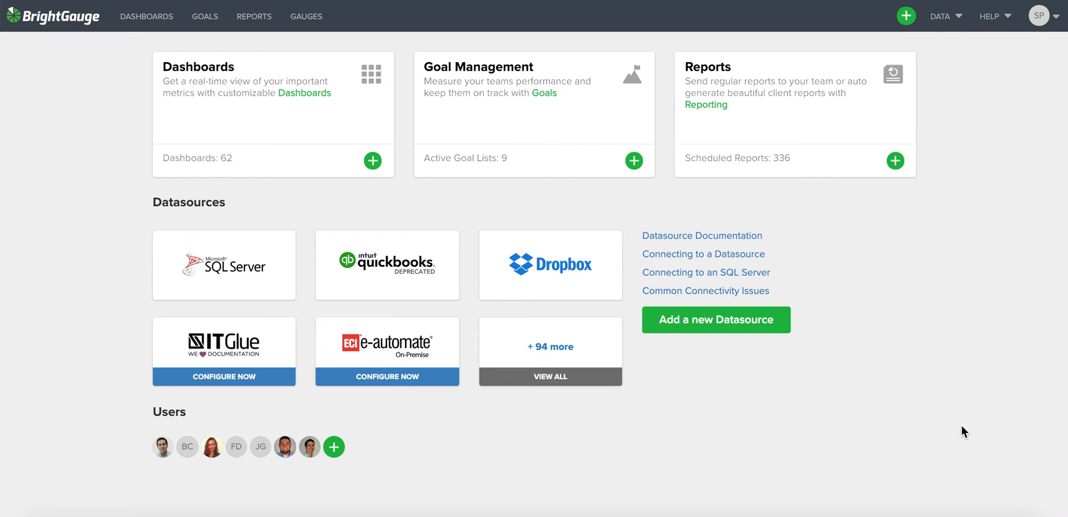
pyautogui.moveTo(955, 242)
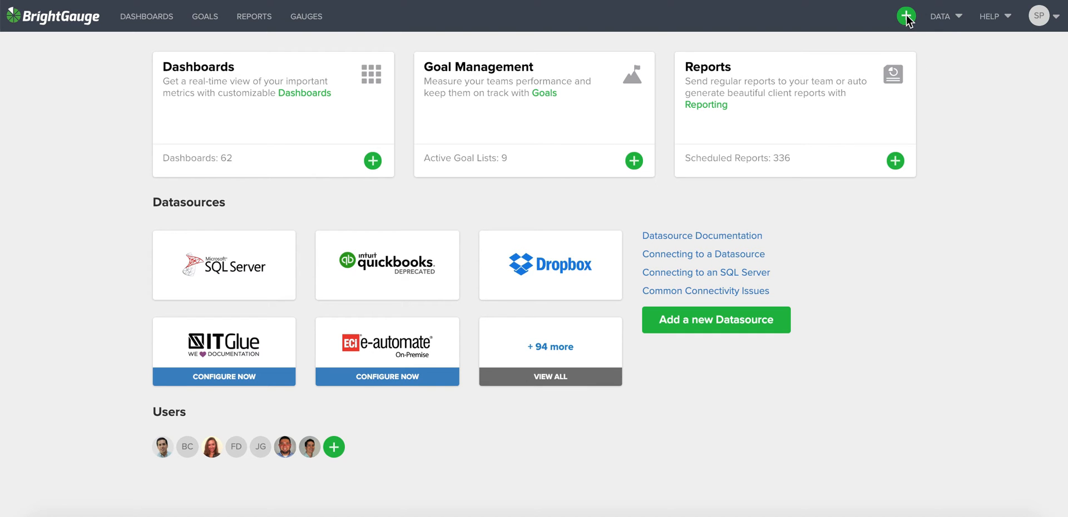
# Step: Bring up the create-new menu from the top bar's green + button
pyautogui.click(905, 15)
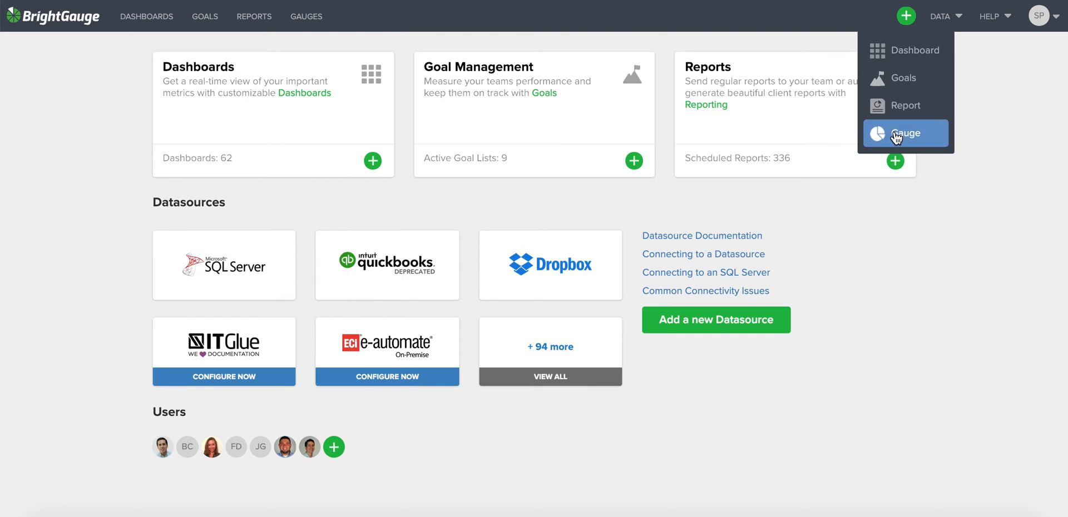
pyautogui.moveTo(448, 181)
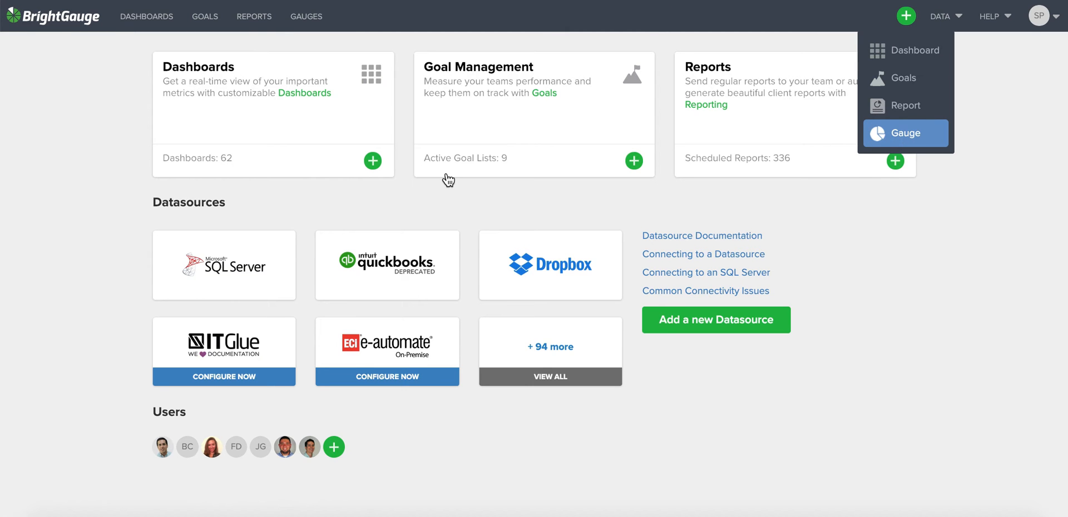
# Step: Start a new gauge on the ConnectWise datasource with the Time Entry dataset
pyautogui.click(905, 133)
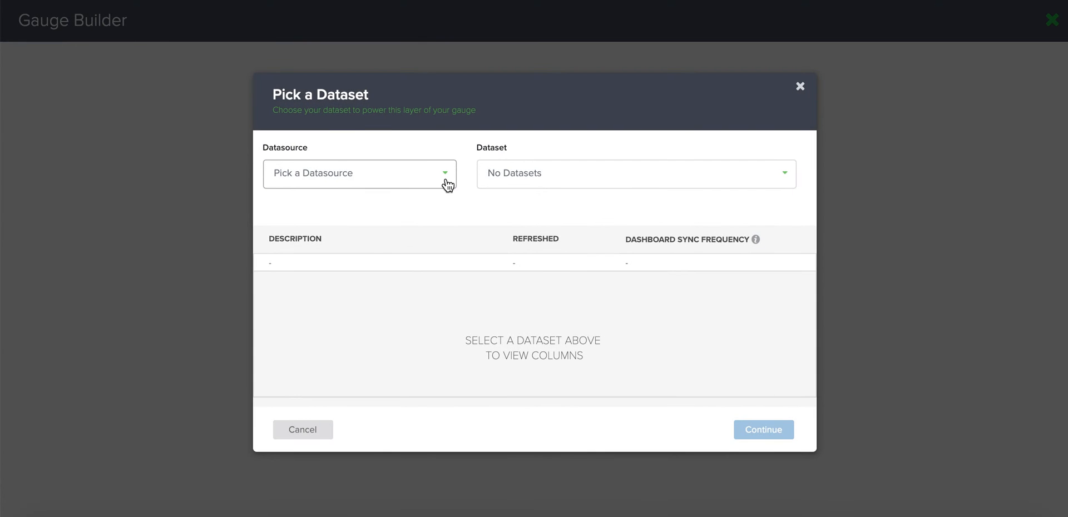
pyautogui.click(359, 173)
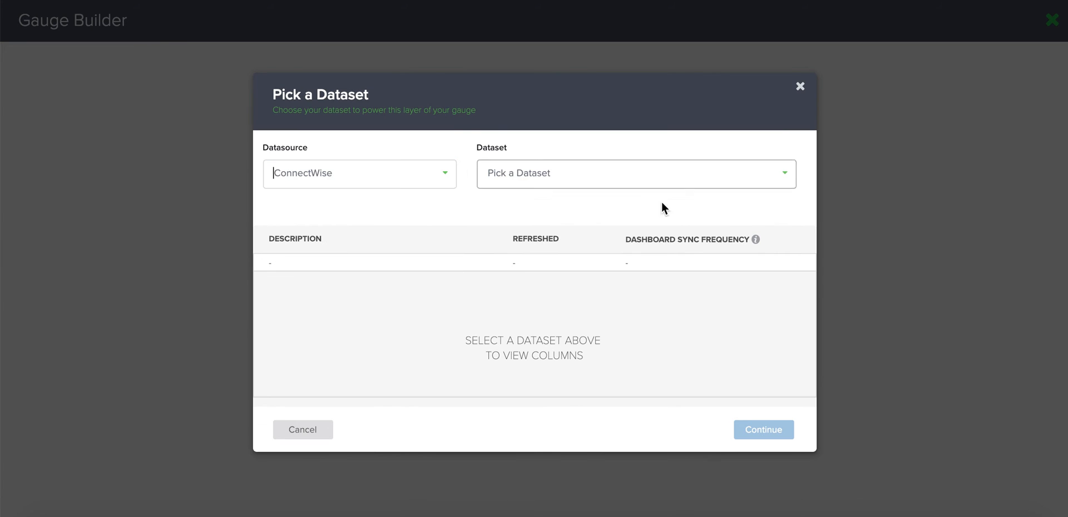
pyautogui.click(635, 172)
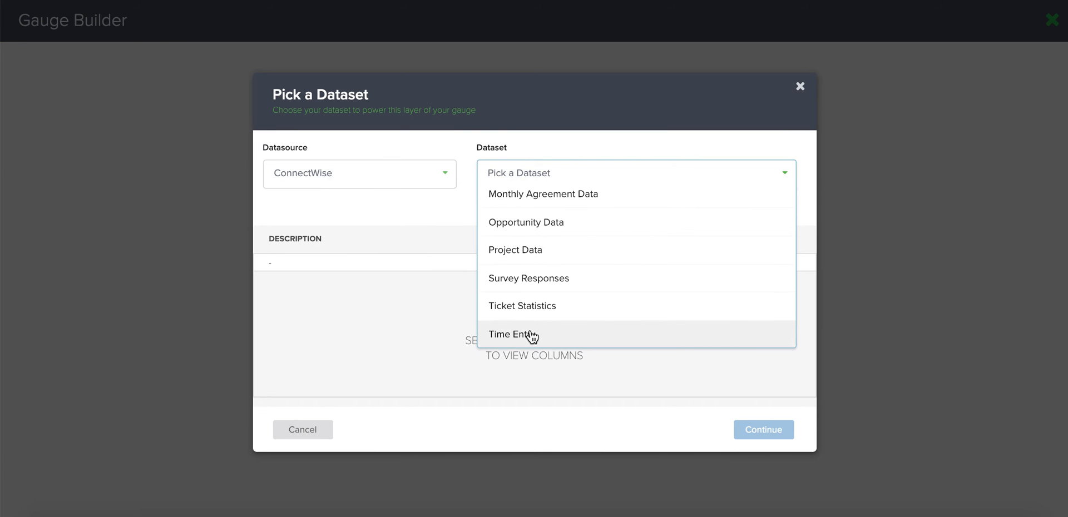
pyautogui.click(512, 334)
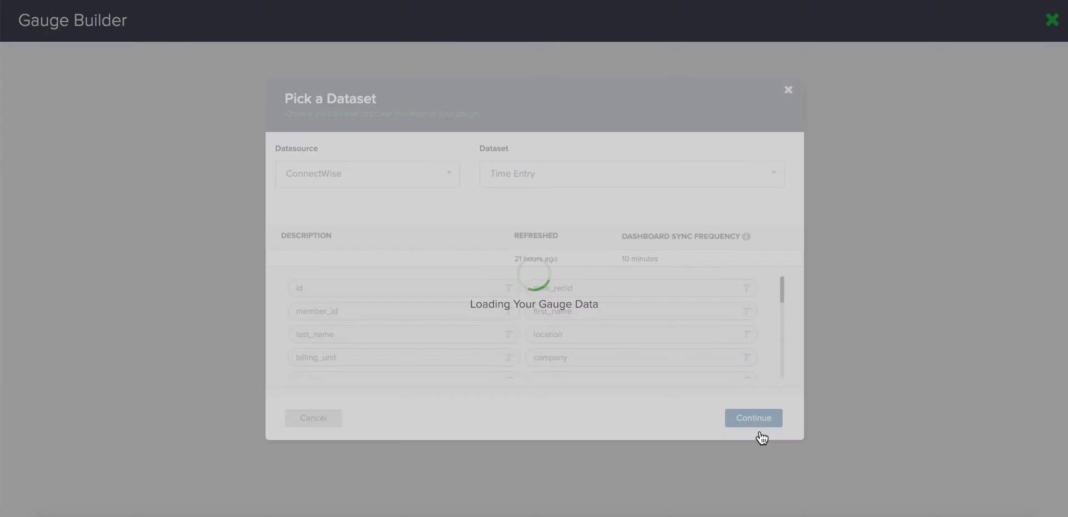
# Step: Load the dataset and make the sum of hours_actual the gauge's measure
pyautogui.click(753, 418)
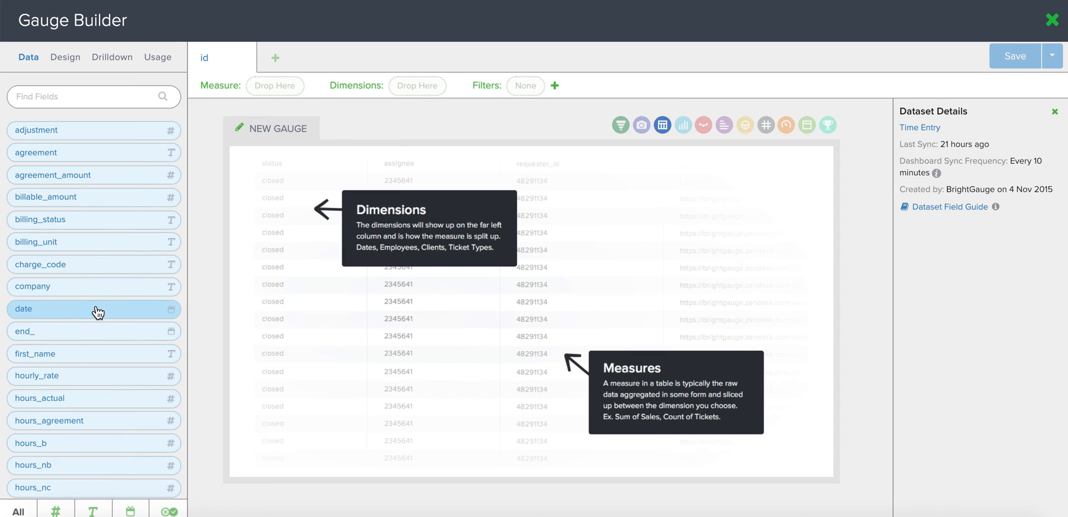
pyautogui.moveTo(42, 398); pyautogui.dragTo(252, 197)
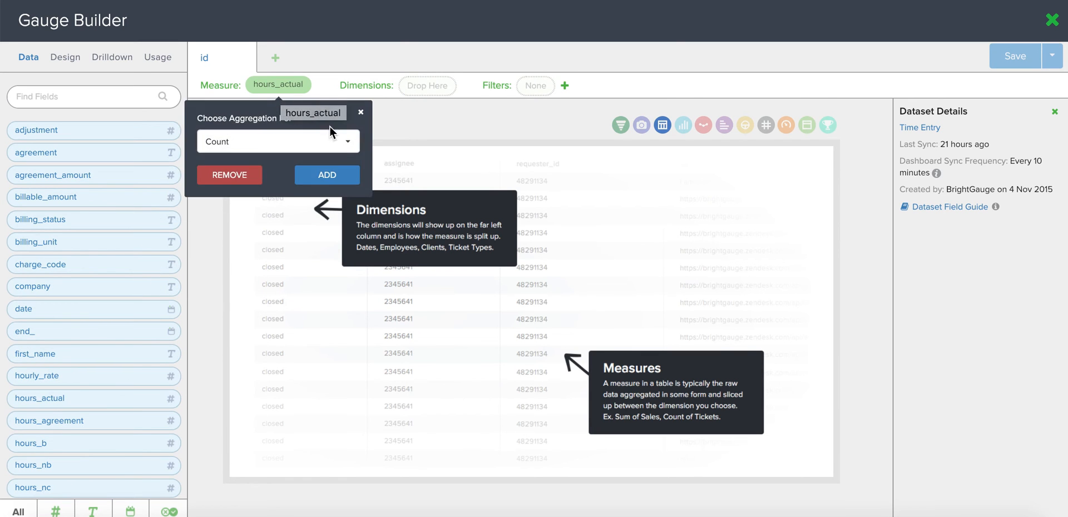
pyautogui.click(277, 141)
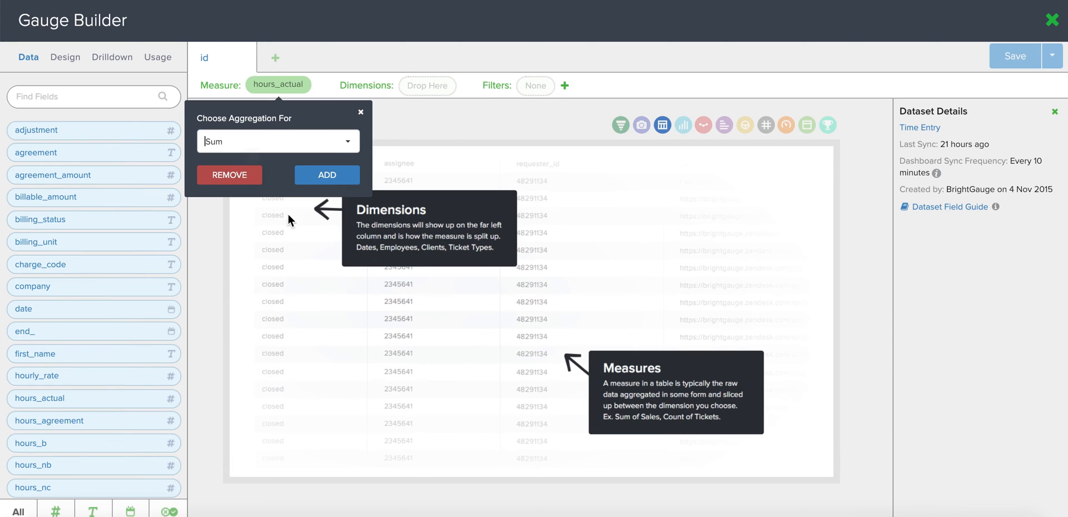
pyautogui.click(326, 175)
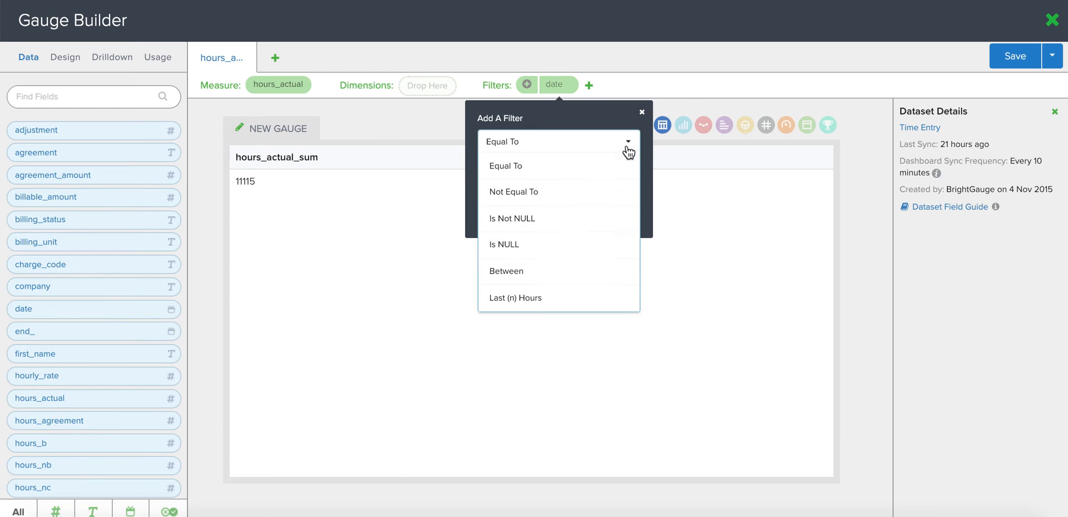
# Step: Filter the gauge's date to Current Week (Sun-Sat), reducing actual hours to 388
pyautogui.scroll(-3)
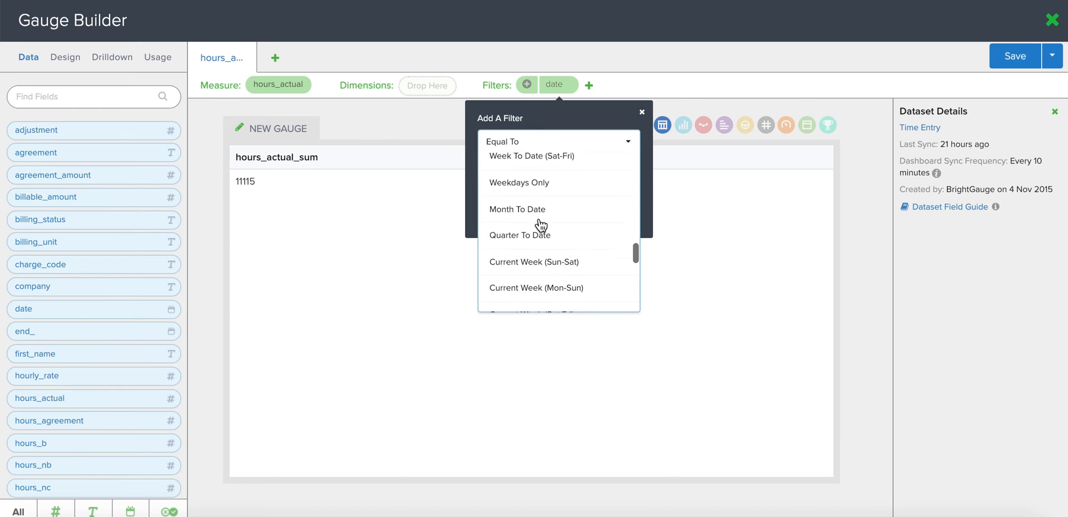
pyautogui.click(534, 263)
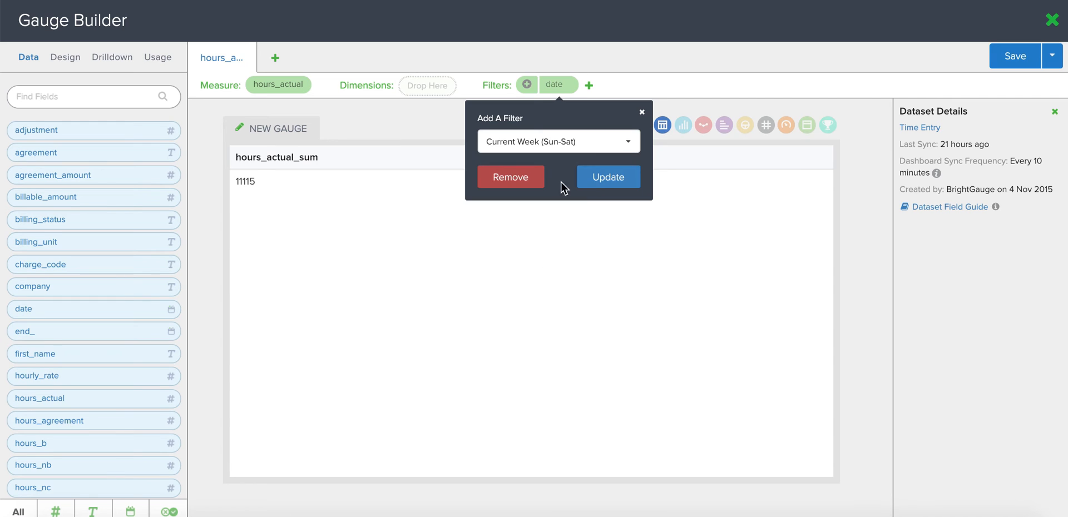
pyautogui.click(609, 177)
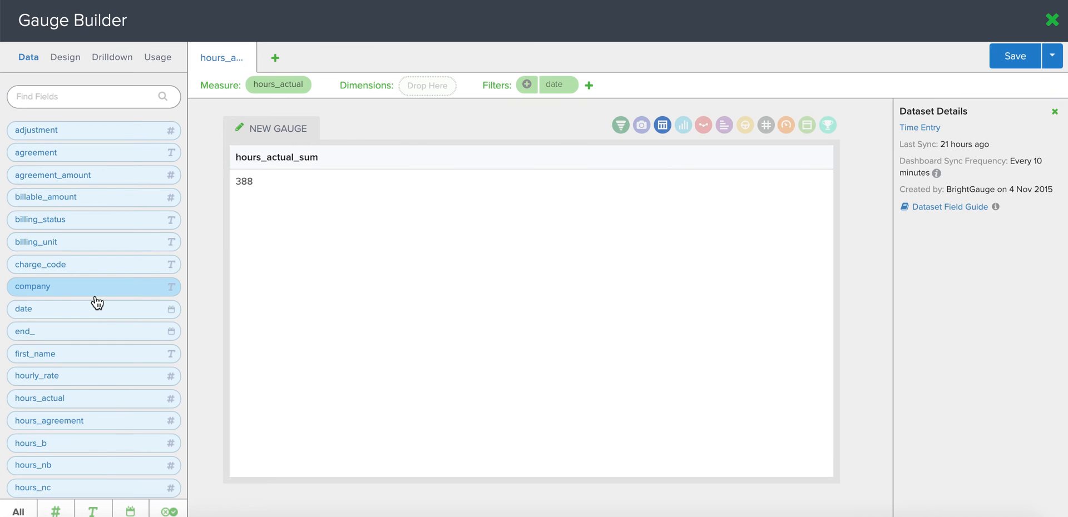
pyautogui.scroll(-3)
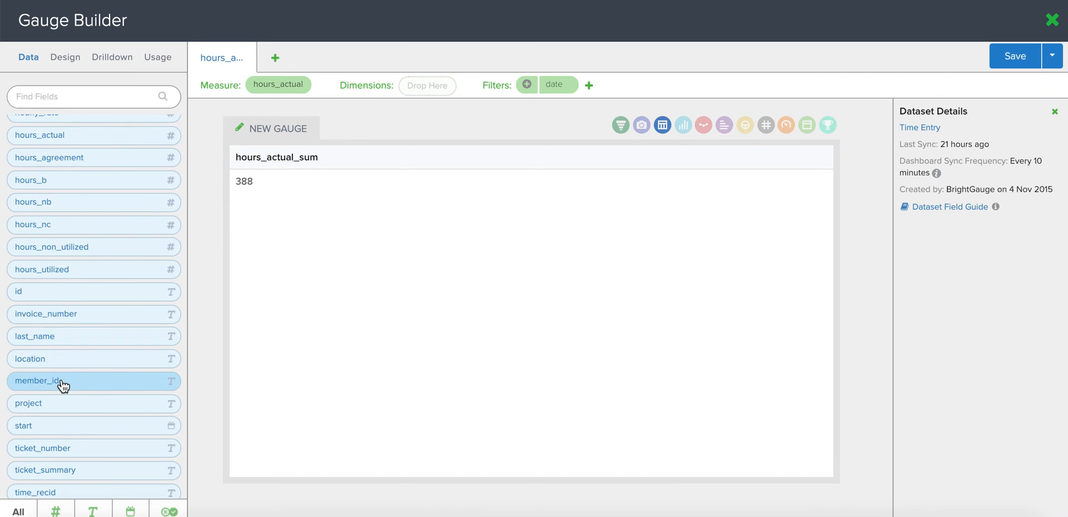
# Step: Use member_id as the dimension so hours are split per technician
pyautogui.moveTo(94, 380); pyautogui.dragTo(427, 84)
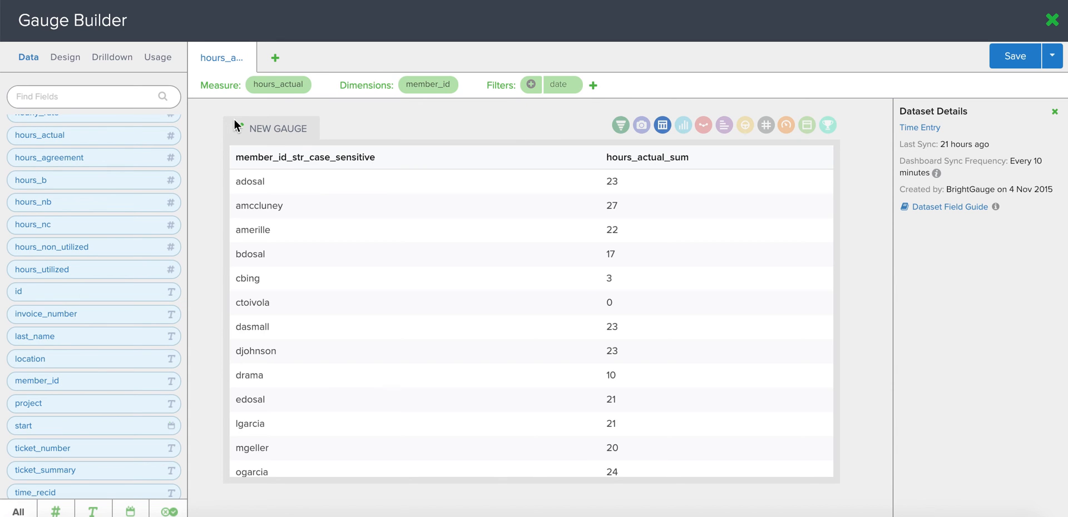
pyautogui.moveTo(298, 99)
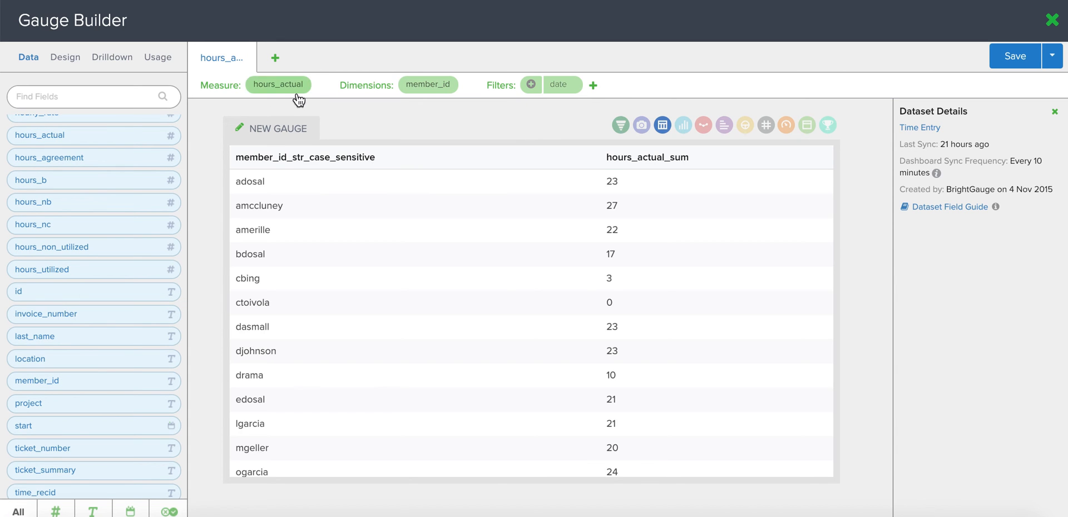
pyautogui.moveTo(201, 158)
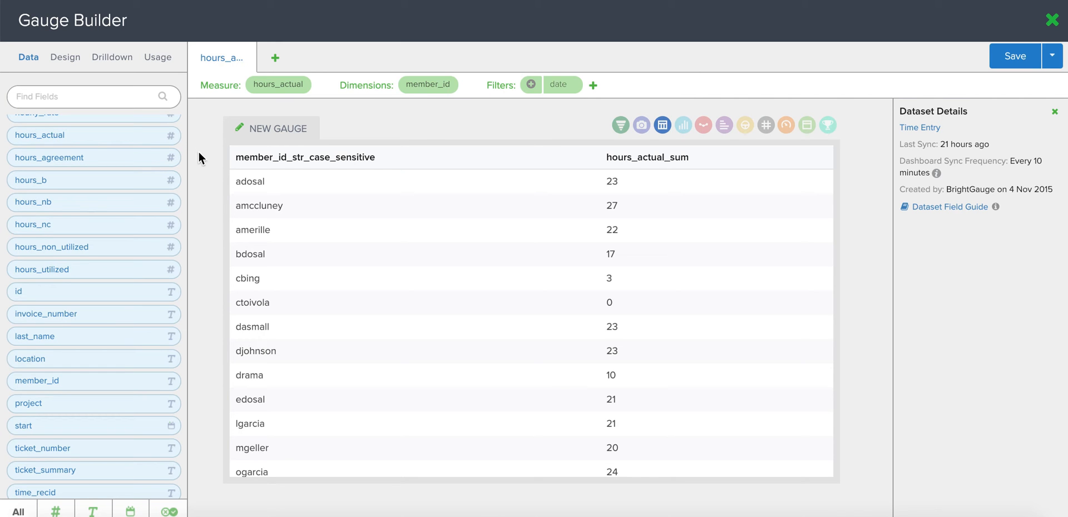
pyautogui.moveTo(274, 265)
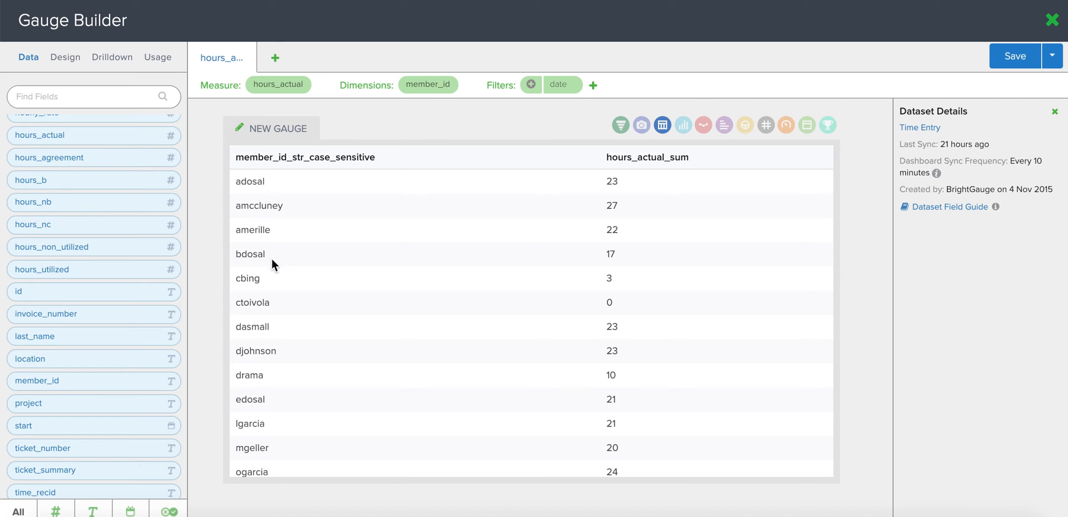
pyautogui.moveTo(609, 248)
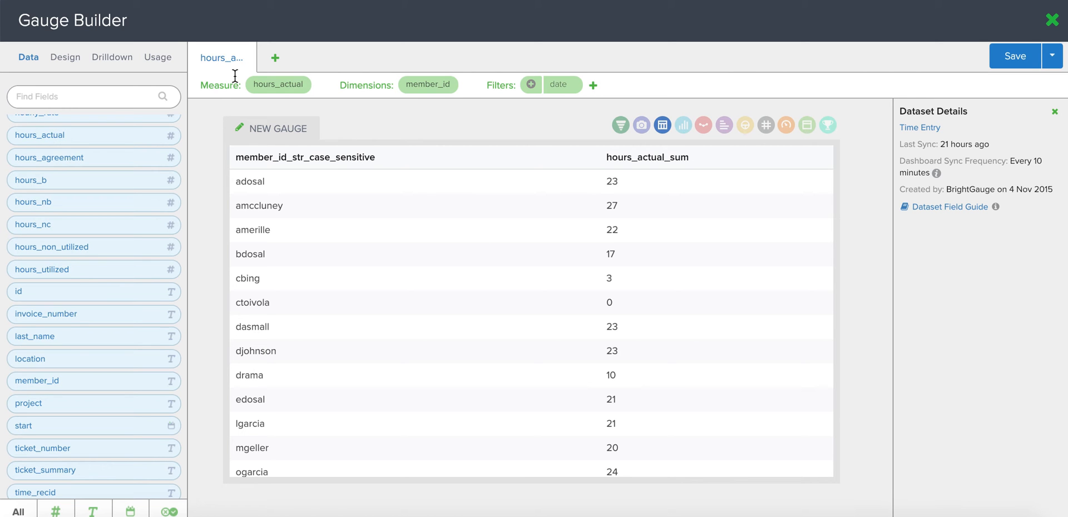
# Step: Add a second query layer duplicating the per-technician hours_actual_sum column
pyautogui.click(275, 57)
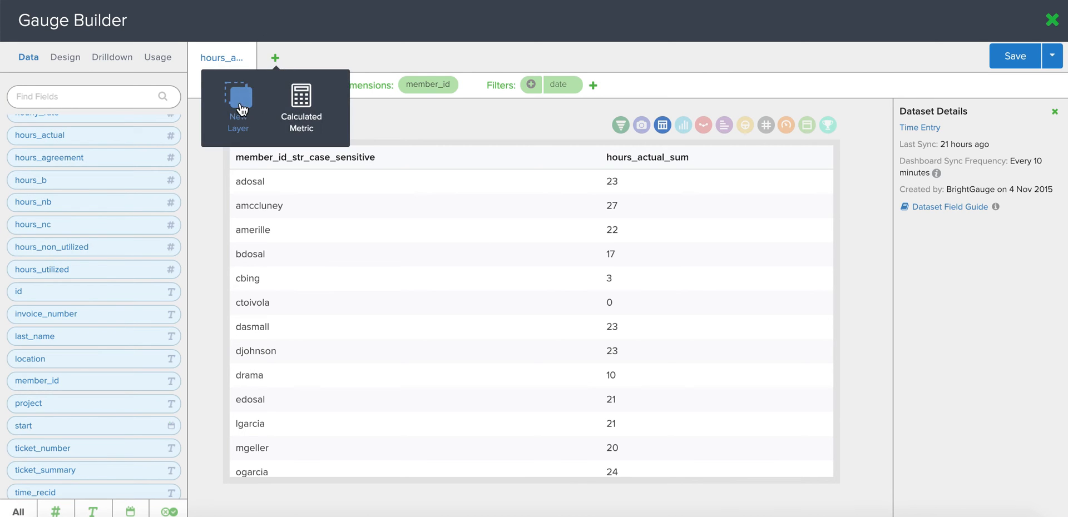
pyautogui.click(238, 106)
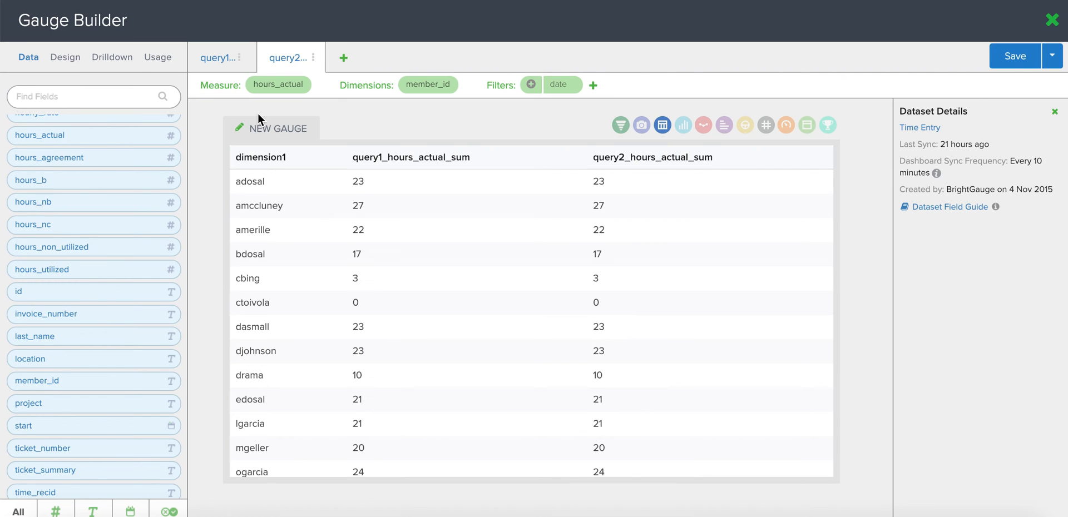
pyautogui.scroll(3)
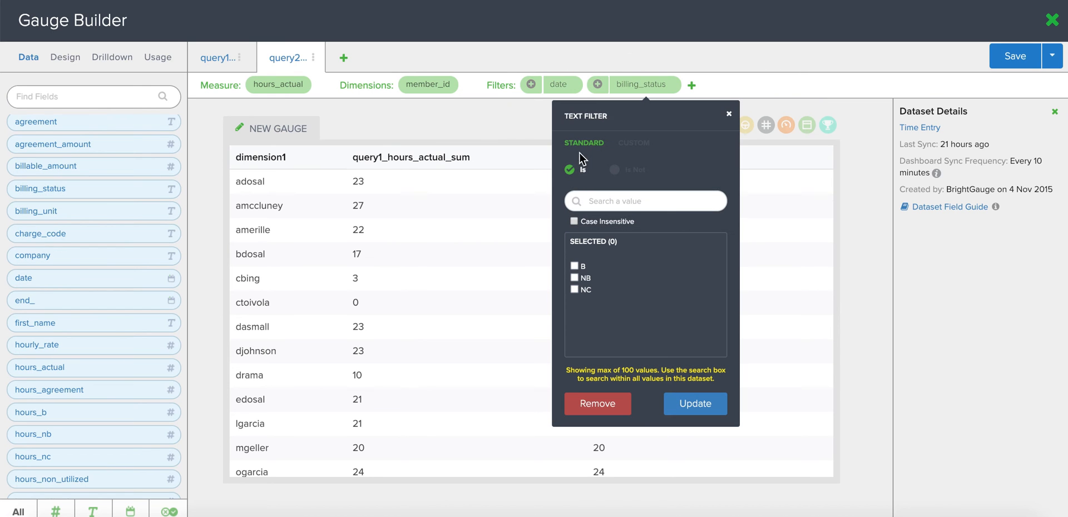
# Step: Filter the second layer to billing_status B so it shows billable hours
pyautogui.click(574, 266)
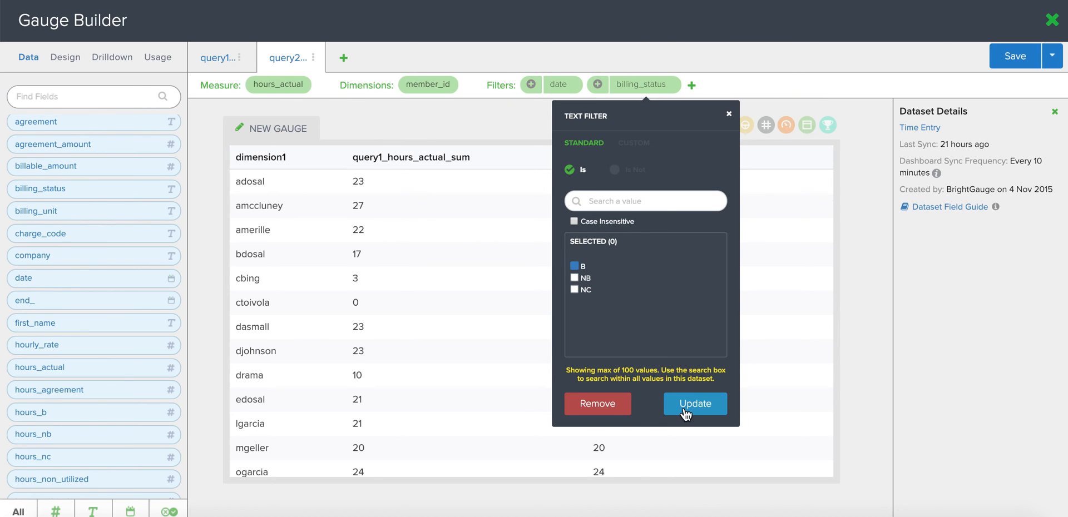
pyautogui.click(694, 404)
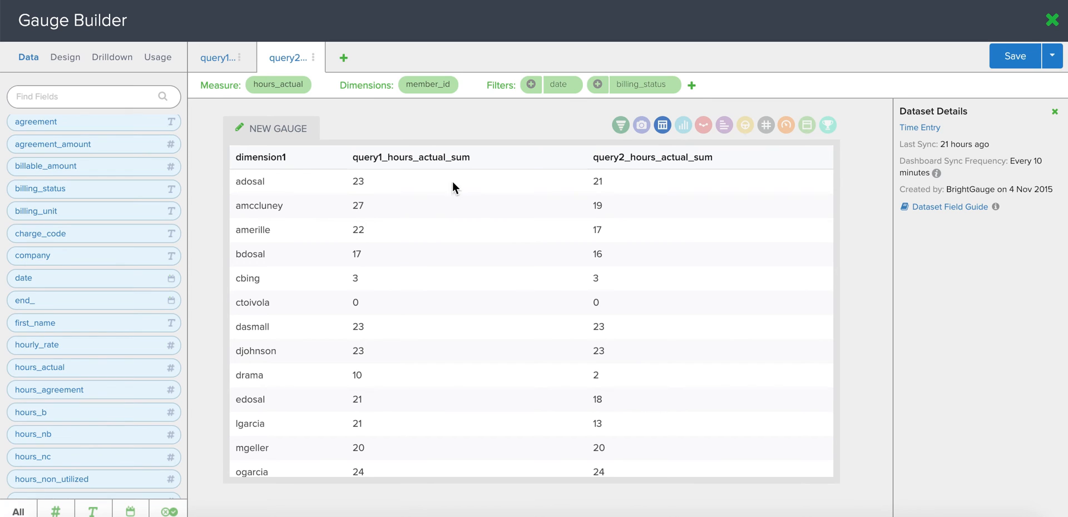
pyautogui.moveTo(348, 212)
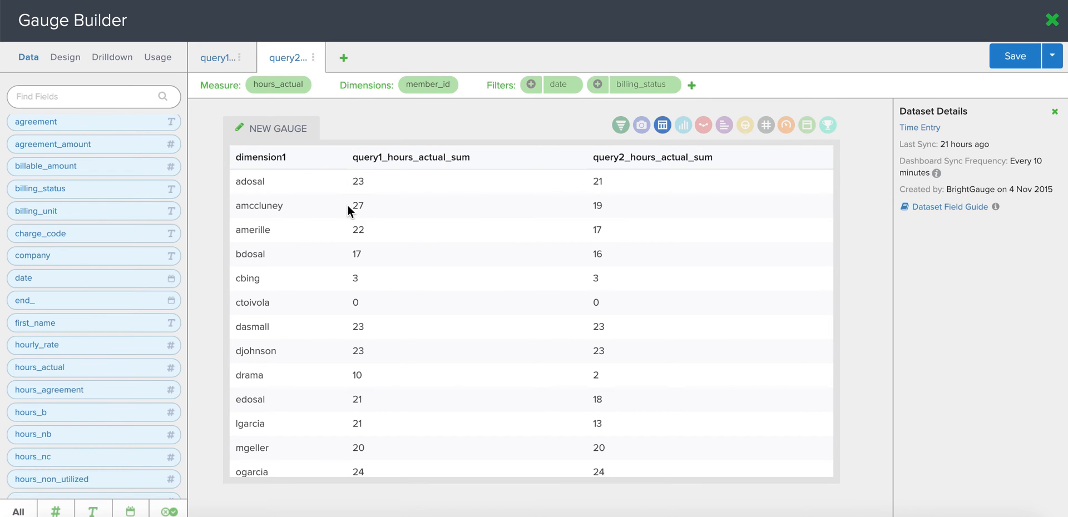
pyautogui.moveTo(584, 164)
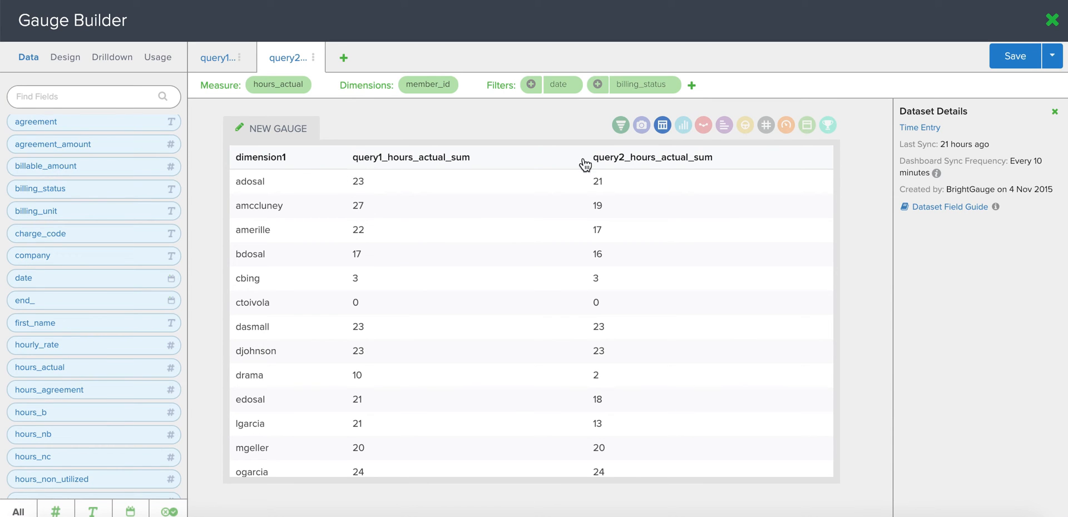
pyautogui.moveTo(587, 175)
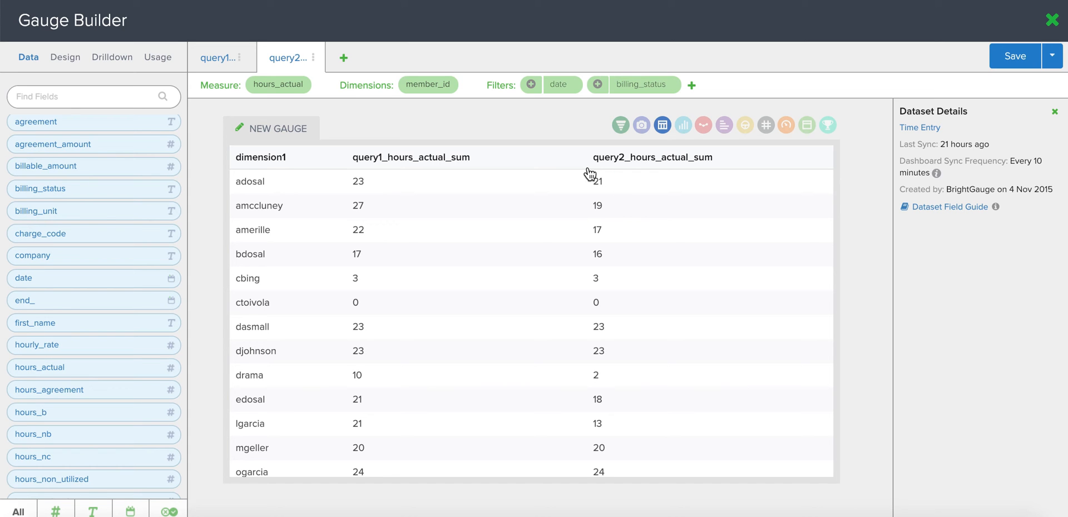
pyautogui.moveTo(210, 142)
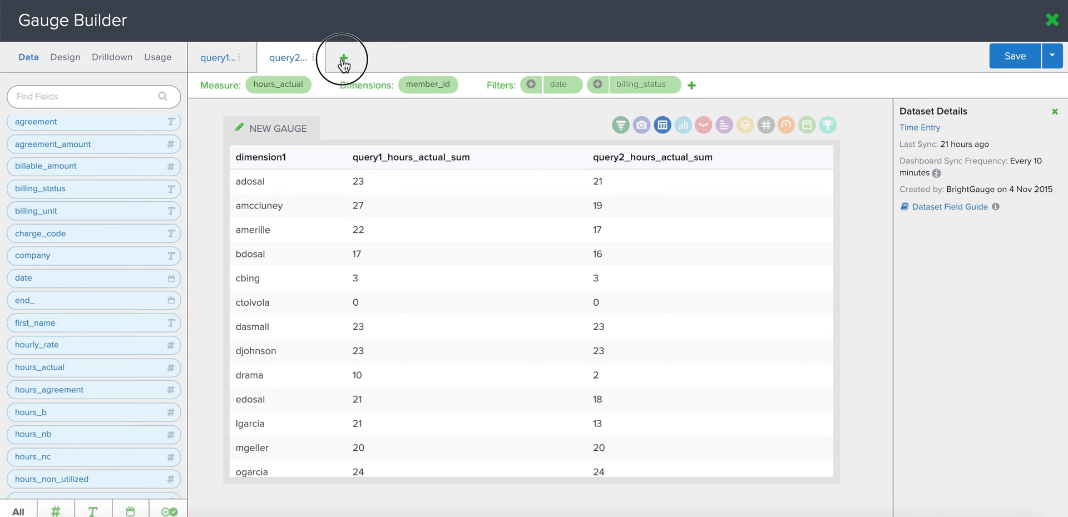
# Step: Add a calculated metric dividing query2 hours by query1 hours as a billable ratio
pyautogui.click(343, 56)
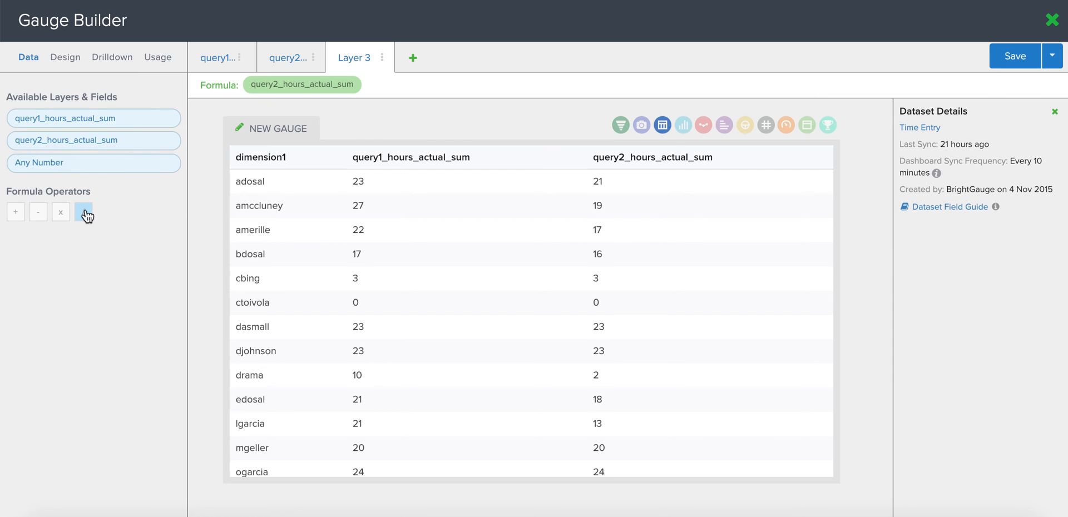
pyautogui.click(84, 212)
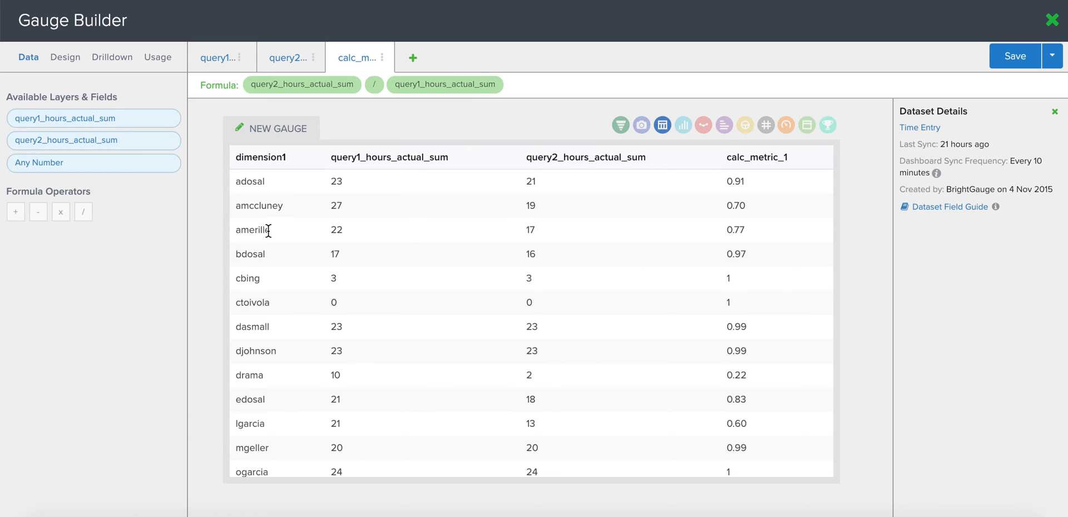
# Step: Label the first column Tech and the query1 column Actual Hours in number format
pyautogui.click(64, 56)
pyautogui.write('Tec')
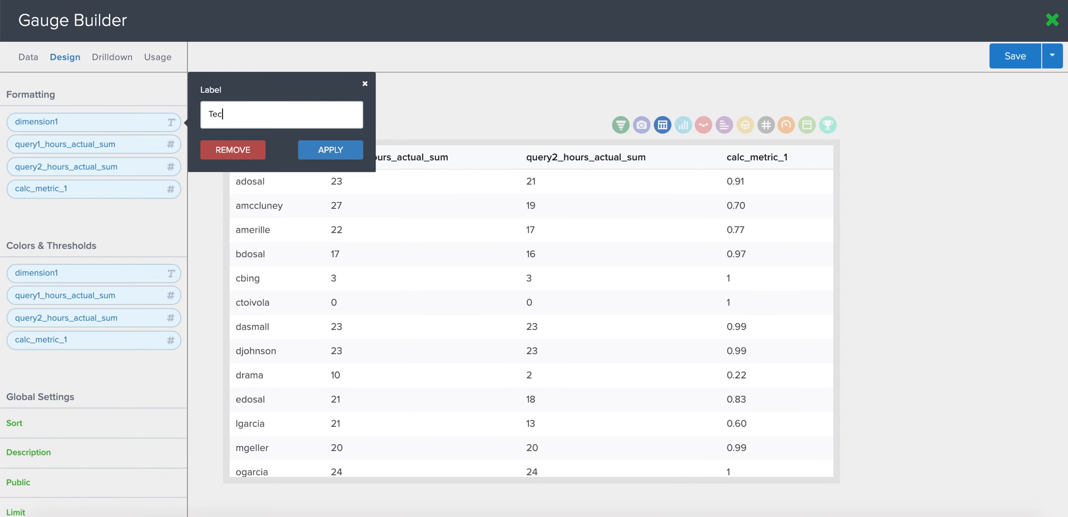
pyautogui.click(329, 149)
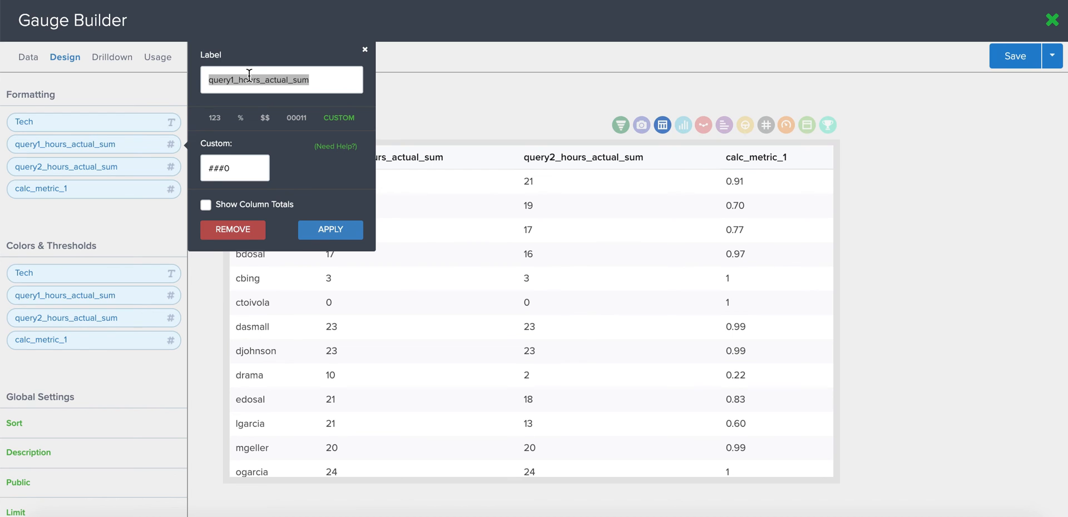
pyautogui.write('Actual Hours')
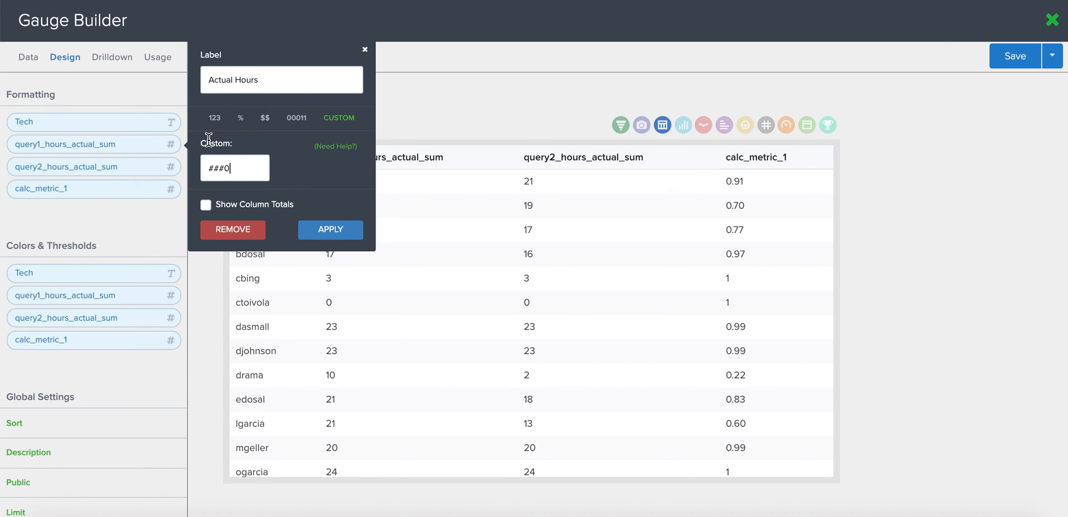
pyautogui.click(215, 118)
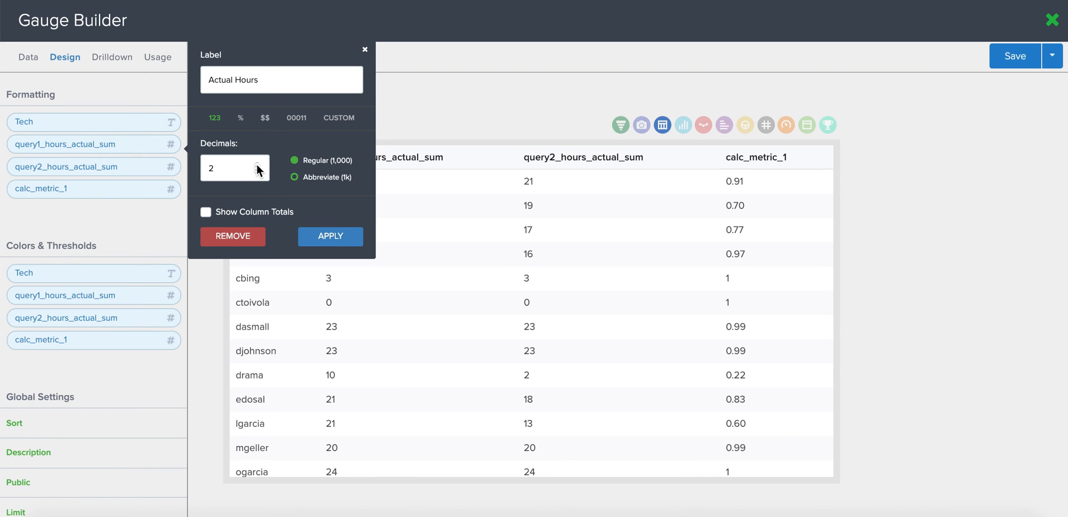
pyautogui.moveTo(272, 224)
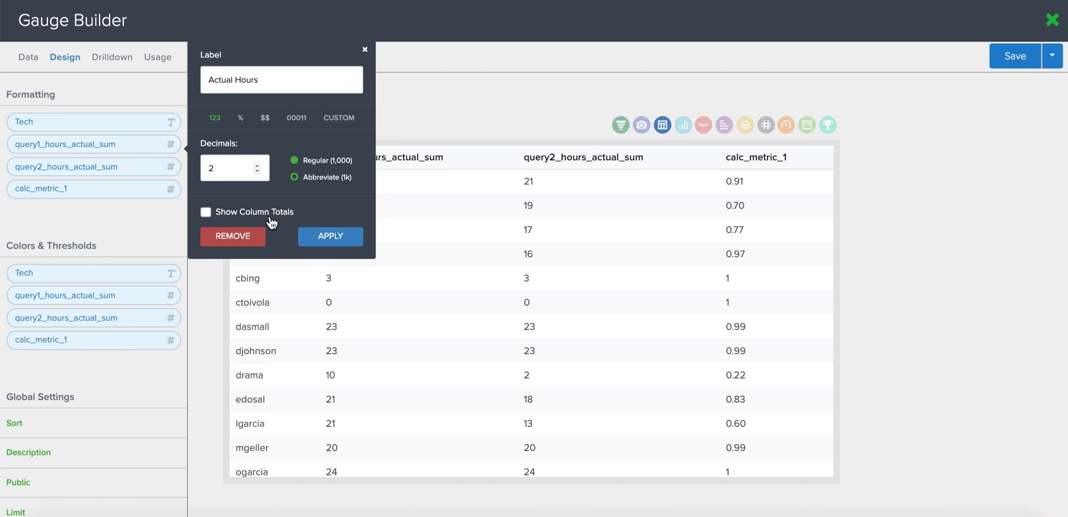
pyautogui.click(330, 236)
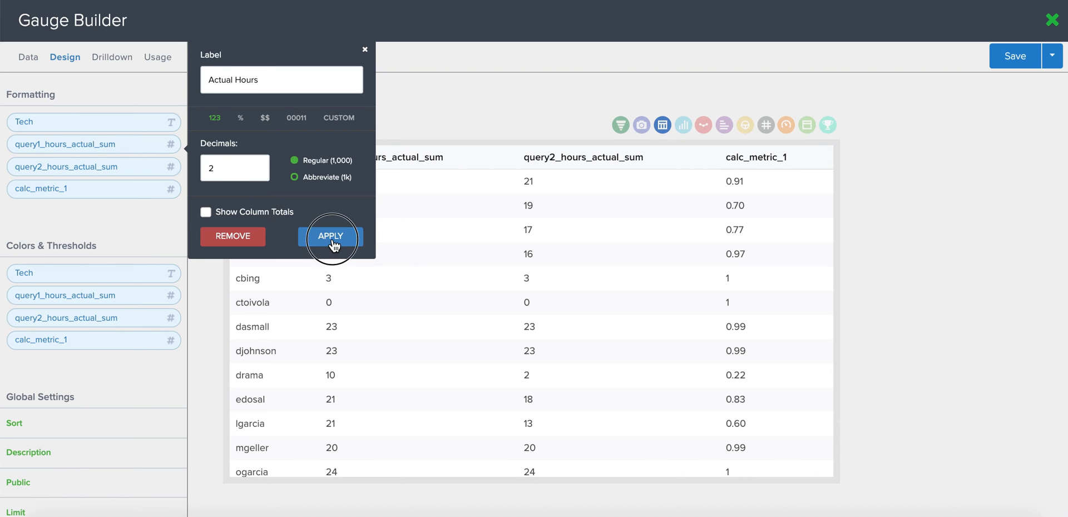
# Step: Label the query2 column Billable Hours in number format with 2 decimals
pyautogui.click(331, 235)
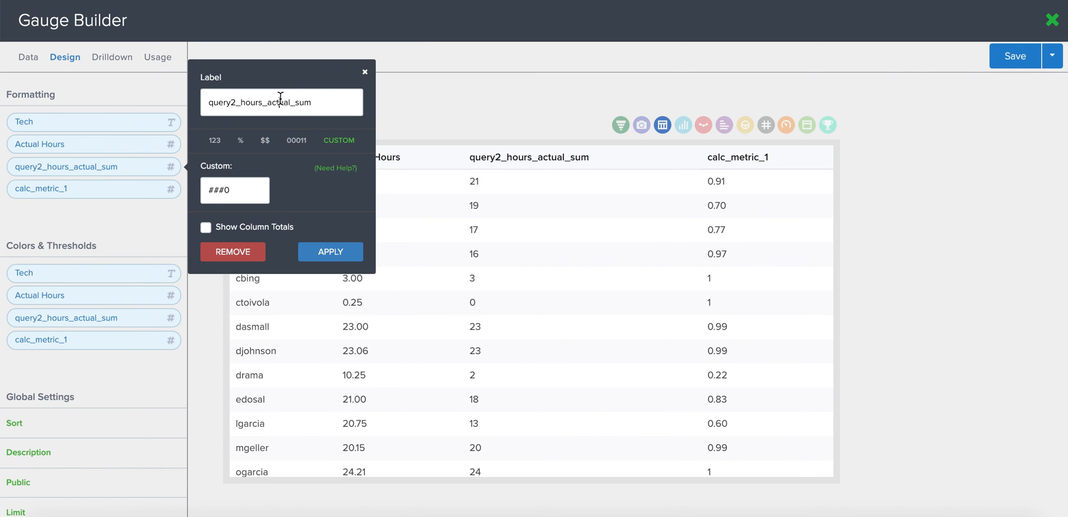
pyautogui.write('Billable Ho')
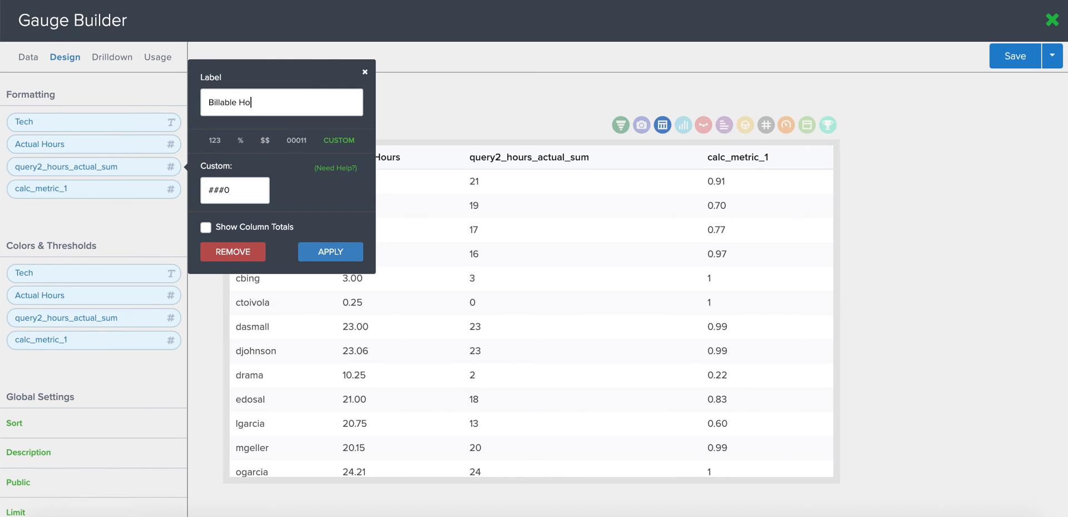
pyautogui.click(213, 140)
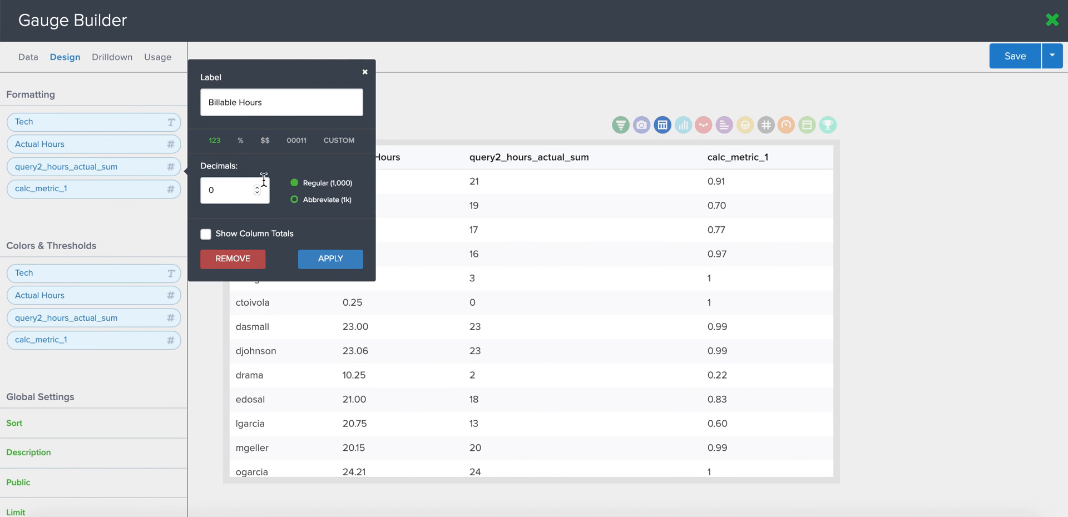
pyautogui.click(257, 184)
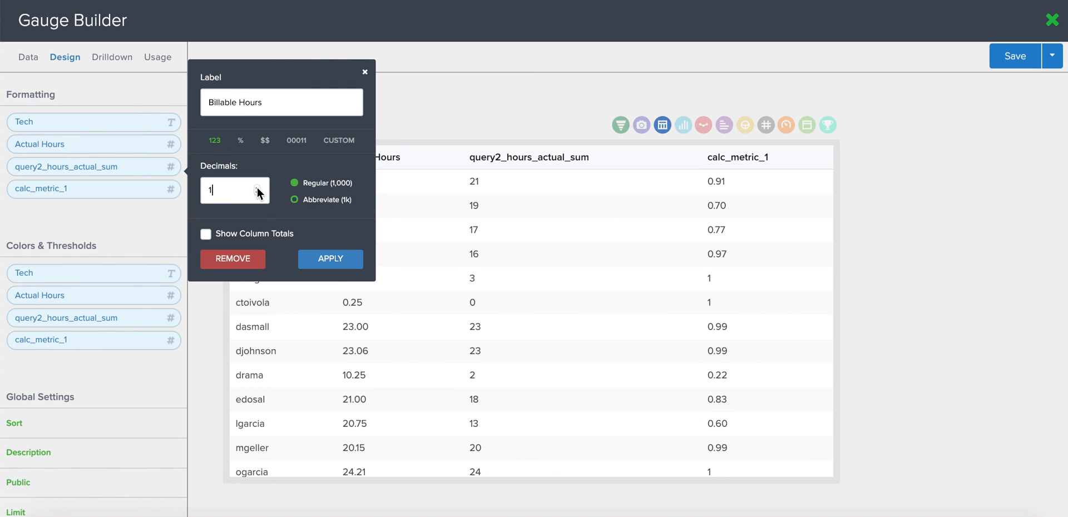
pyautogui.click(330, 258)
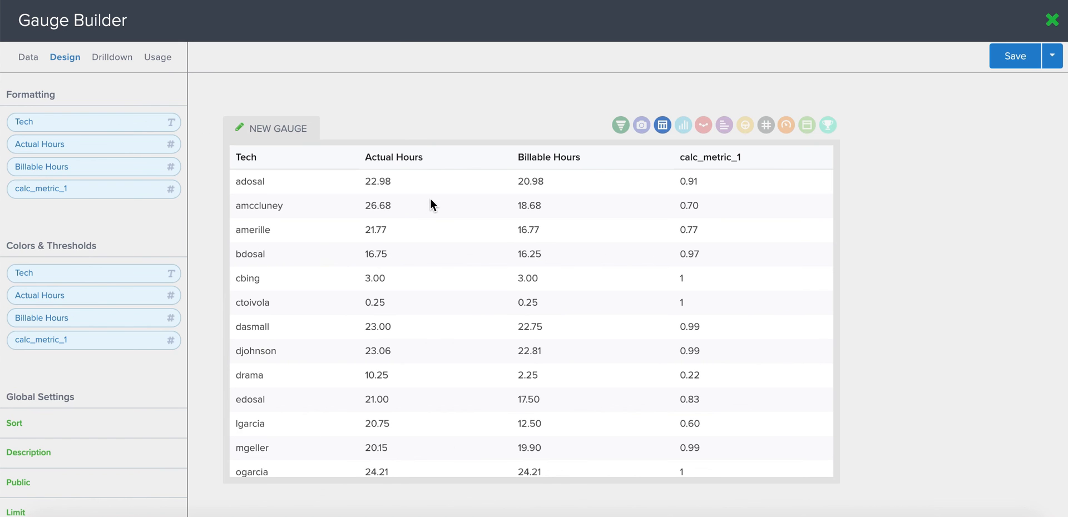
# Step: Label calc_metric_1 Billable Percentage, formatted as a percentage with 2 decimals
pyautogui.click(94, 188)
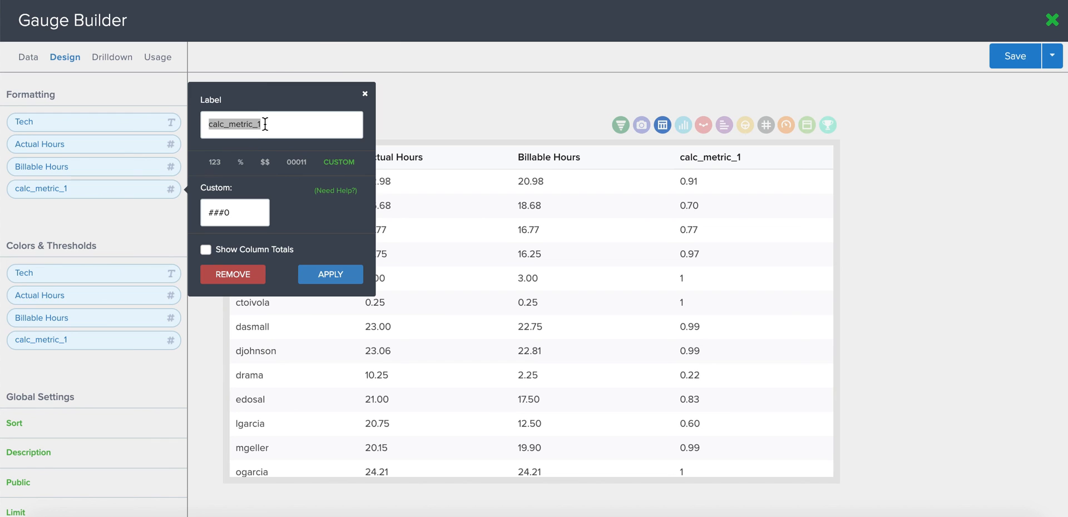
pyautogui.write('Billable')
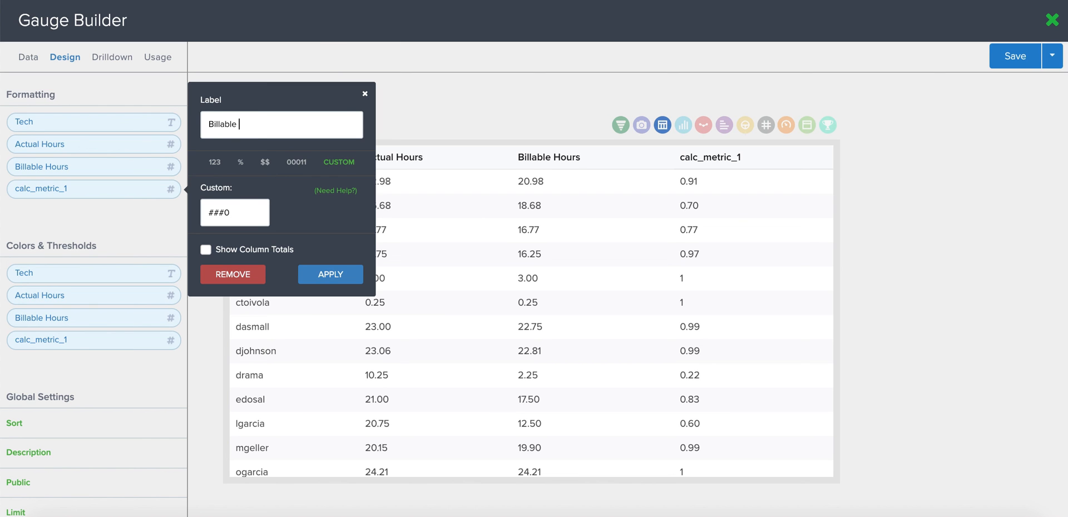
pyautogui.write('Percentag')
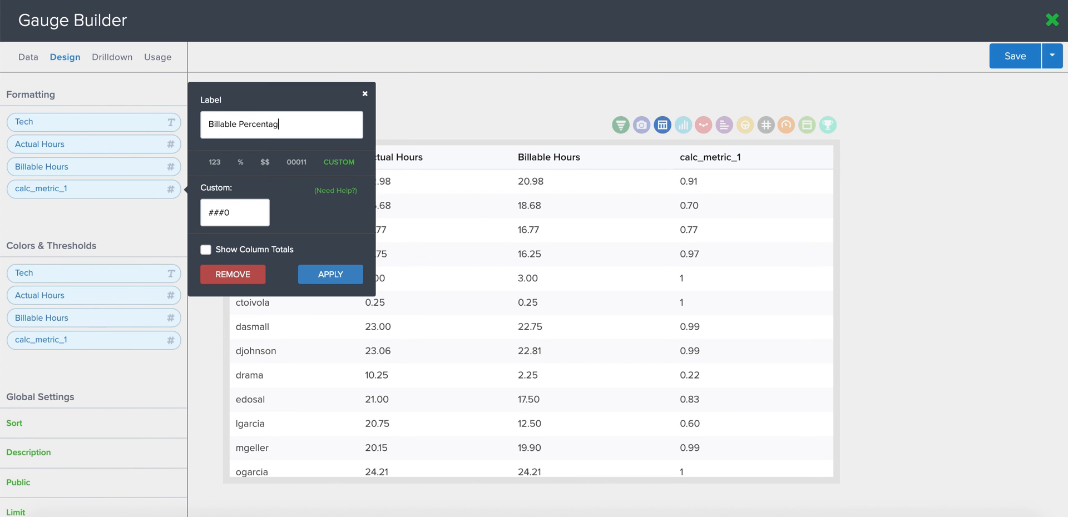
pyautogui.click(240, 162)
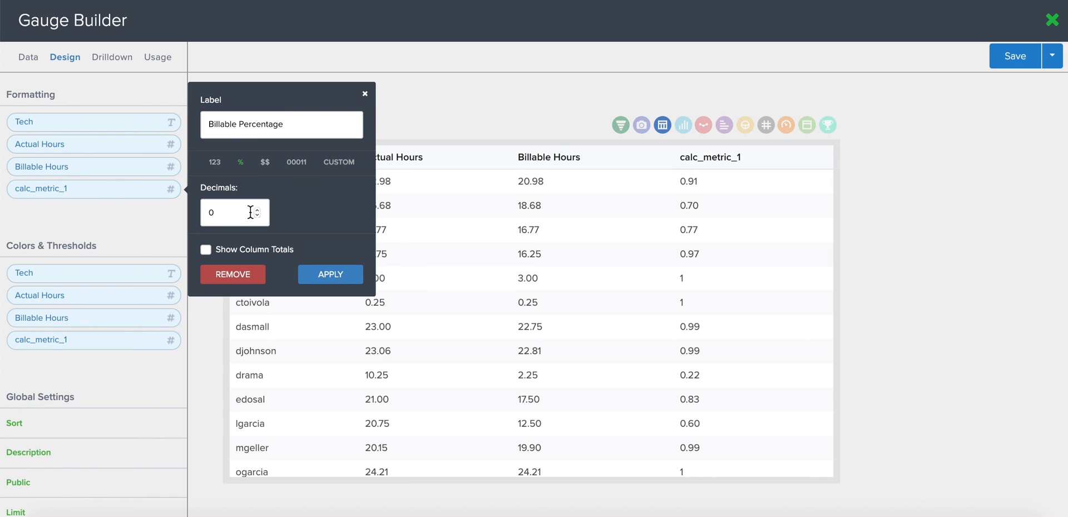
pyautogui.click(258, 209)
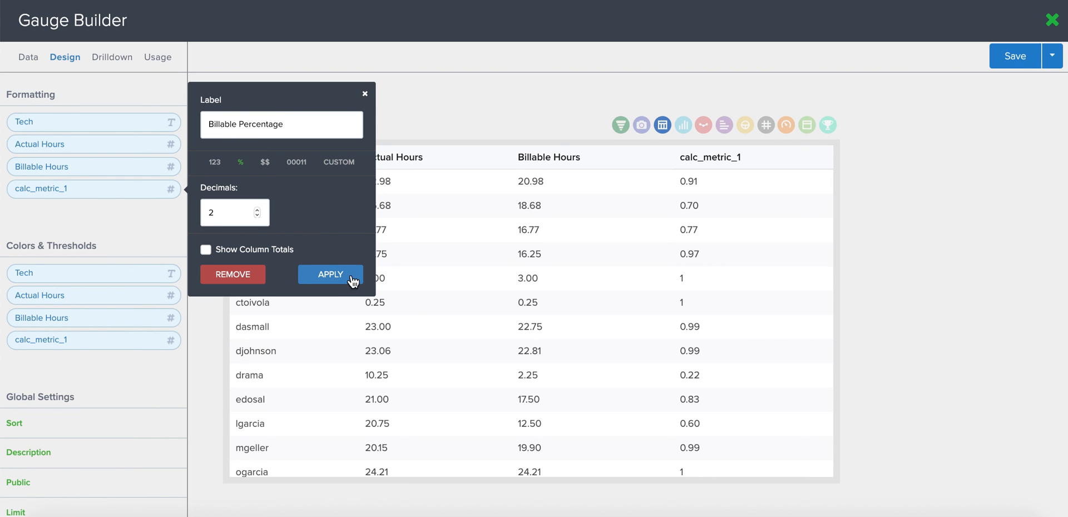
pyautogui.click(330, 275)
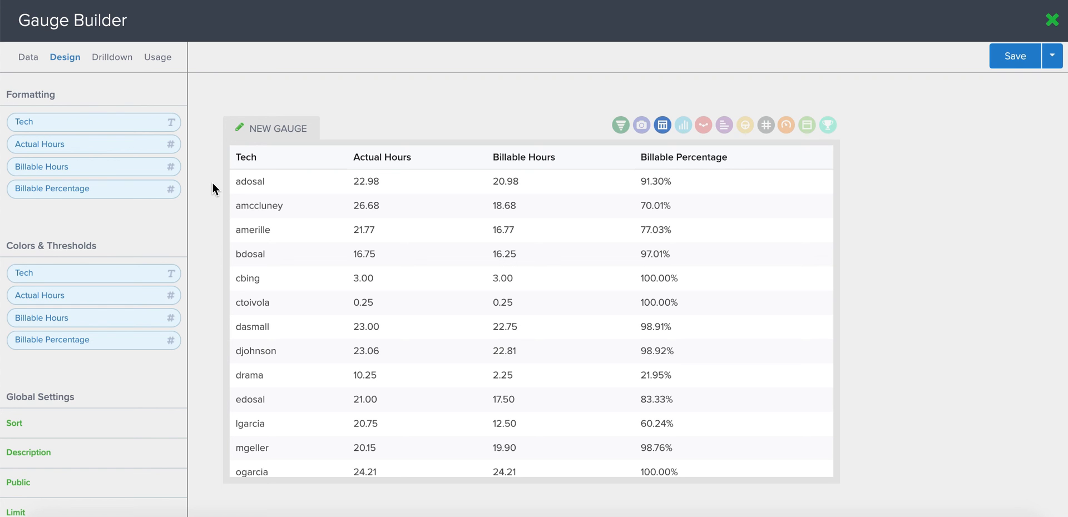
pyautogui.moveTo(494, 246)
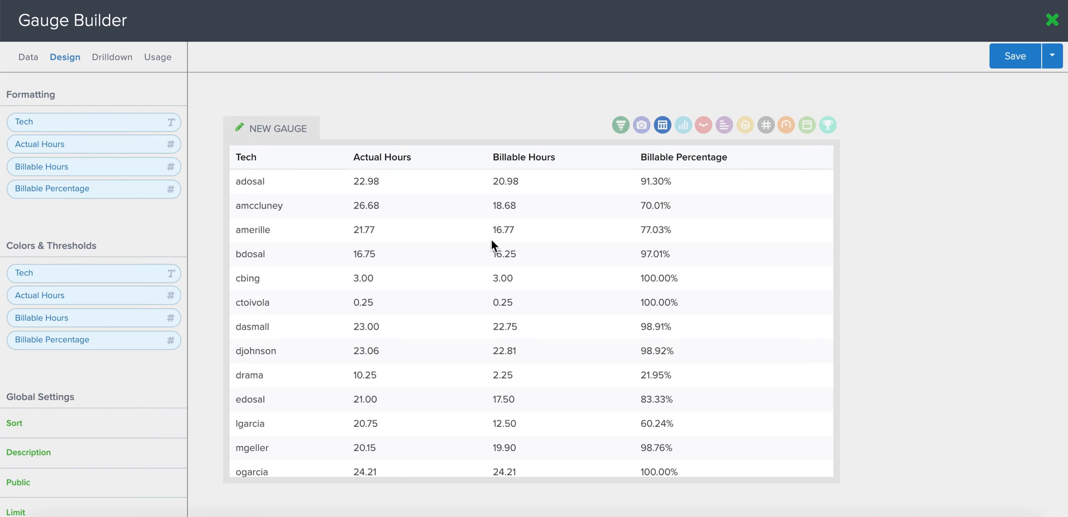
pyautogui.moveTo(359, 284)
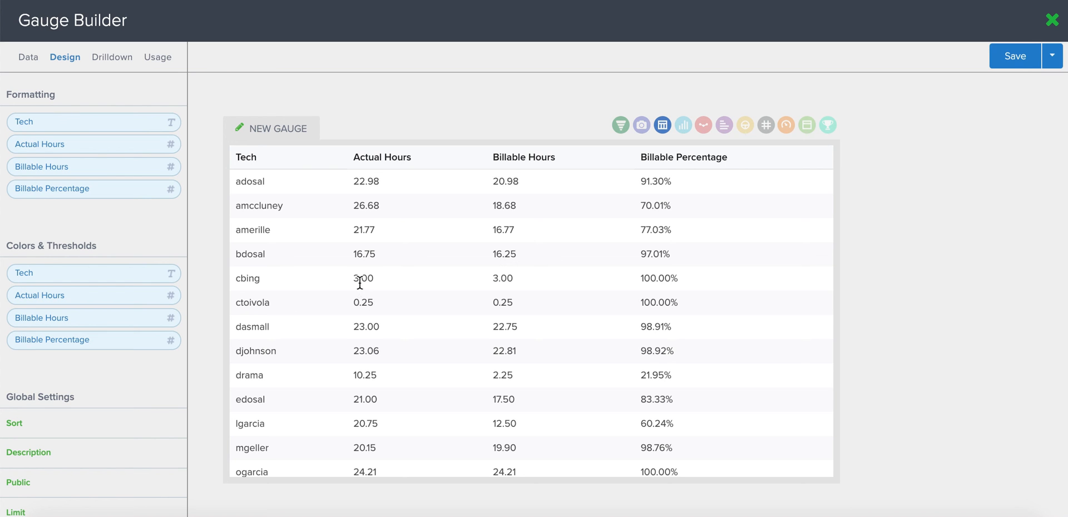
pyautogui.moveTo(525, 287)
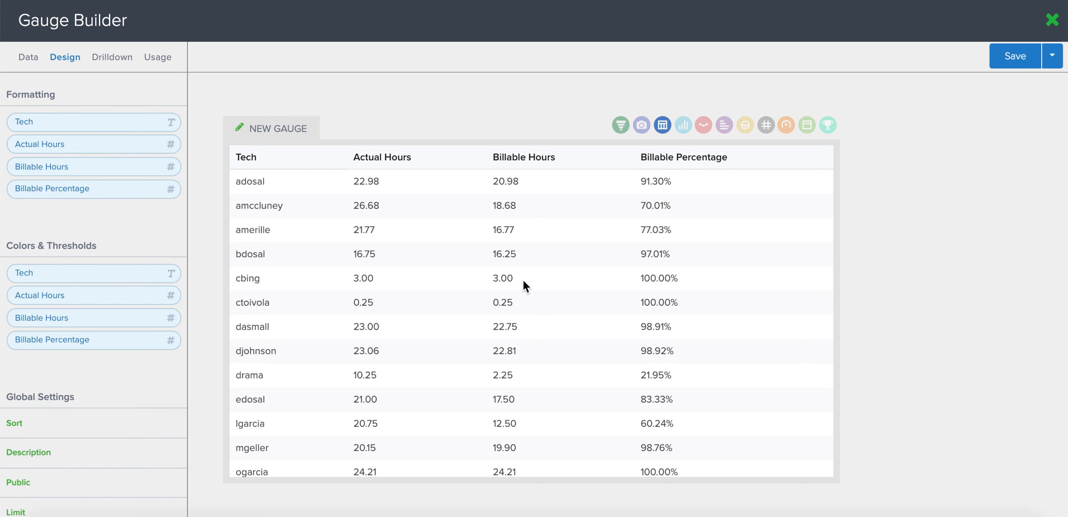
pyautogui.moveTo(669, 284)
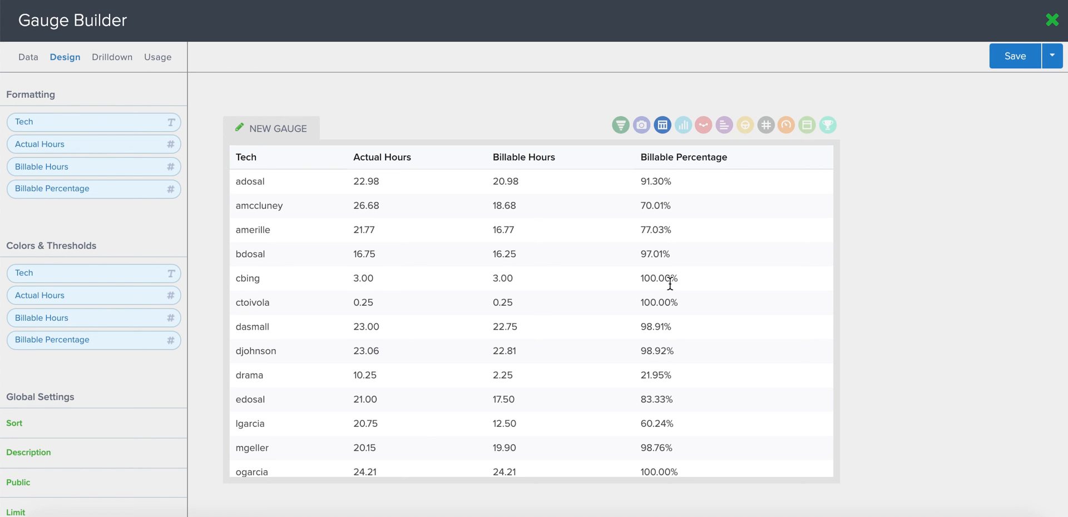
pyautogui.moveTo(689, 286)
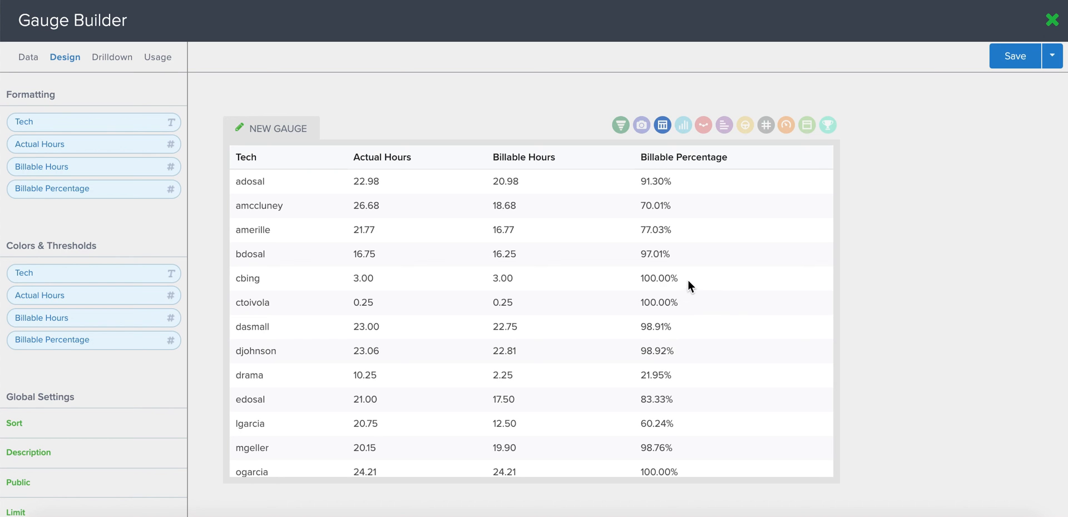
pyautogui.moveTo(356, 184)
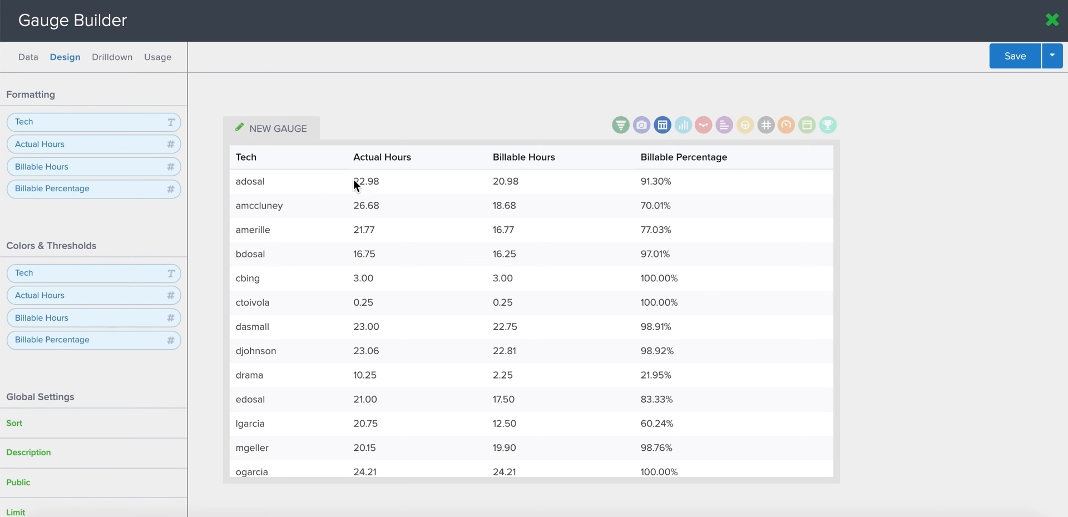
pyautogui.moveTo(525, 188)
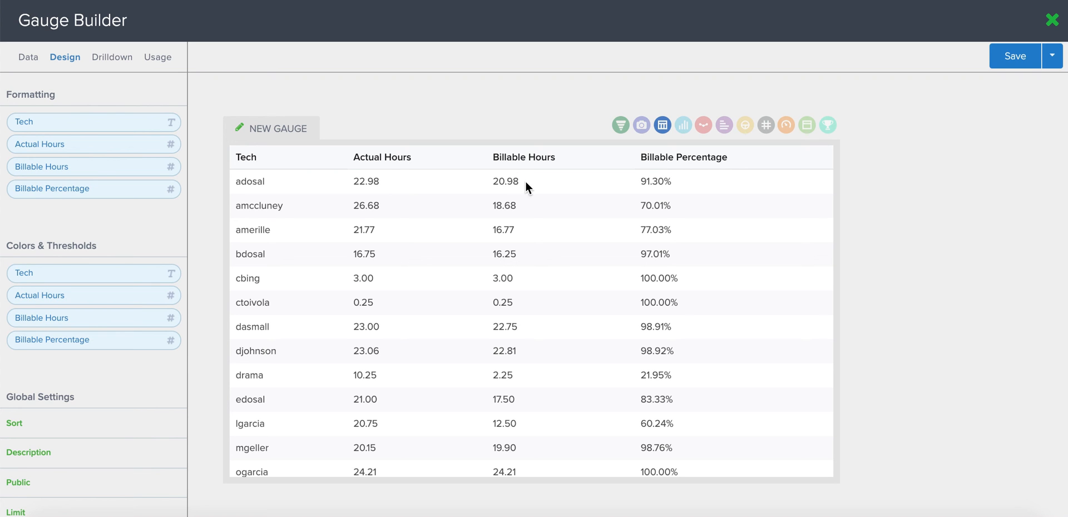
pyautogui.moveTo(680, 189)
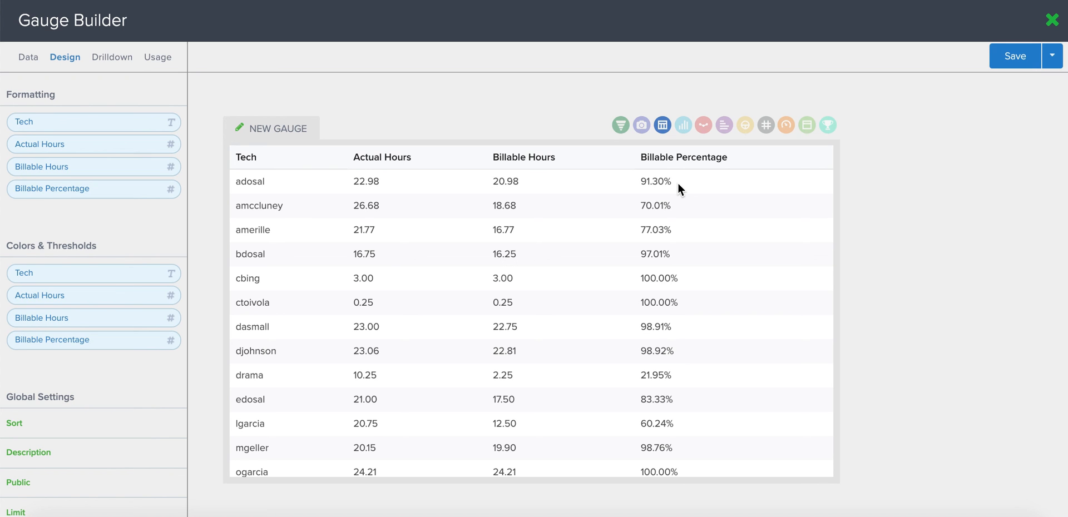
pyautogui.moveTo(805, 206)
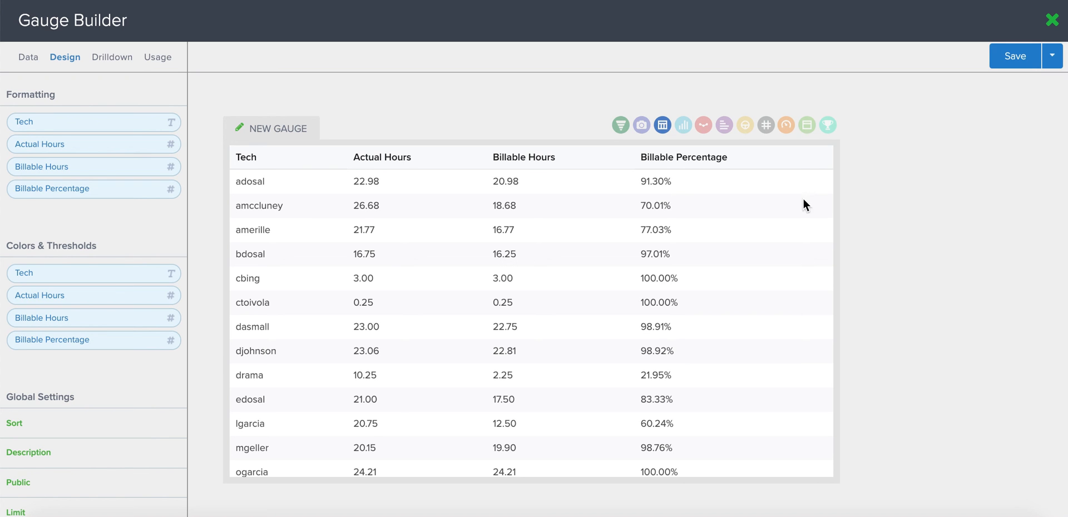
pyautogui.moveTo(866, 202)
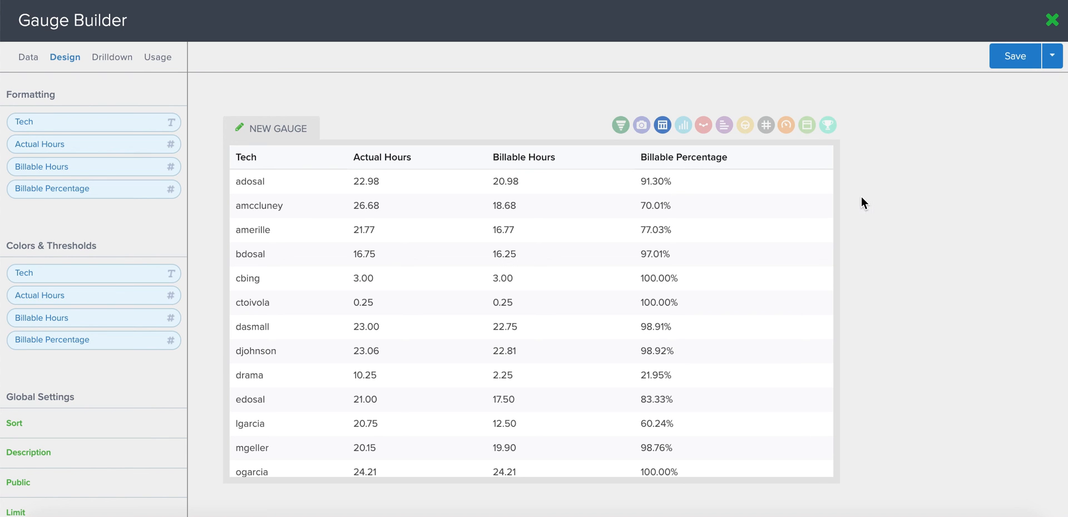